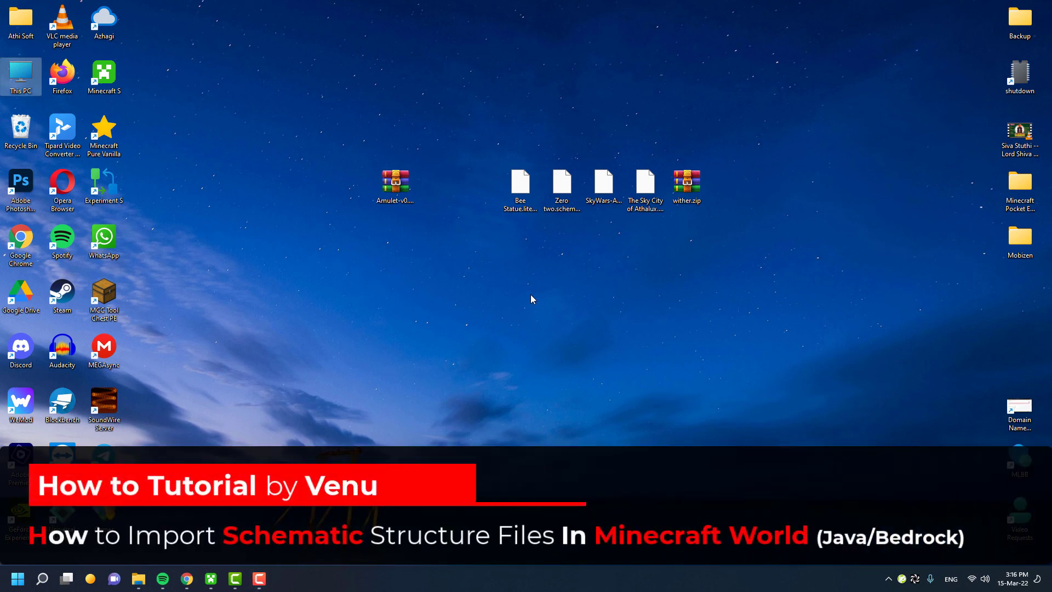
mouse_move(470, 344)
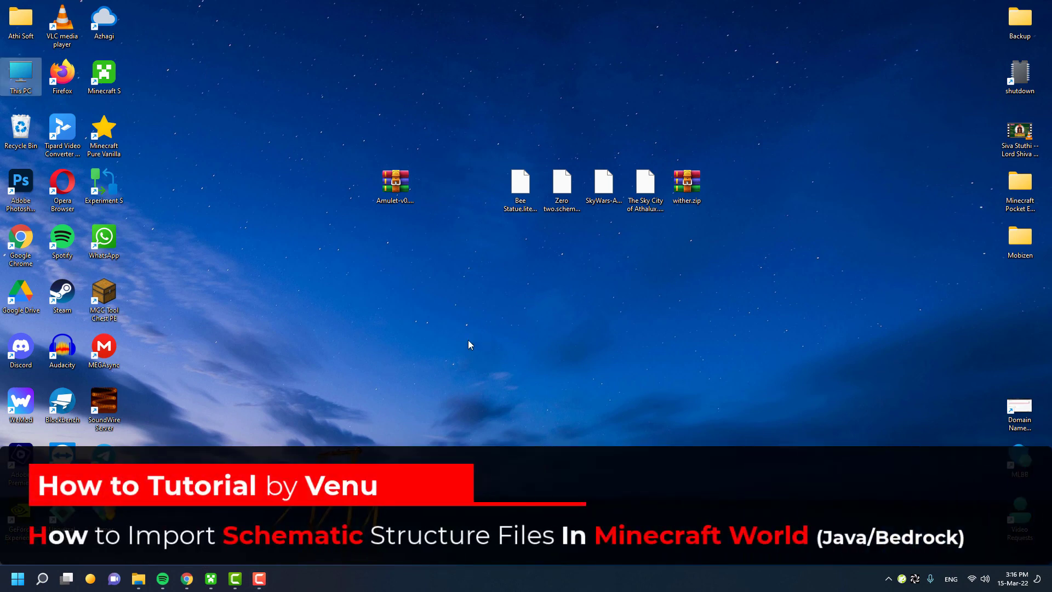
Extract the downloaded Amulet zip archive into its own folder in File Explorer
click(138, 577)
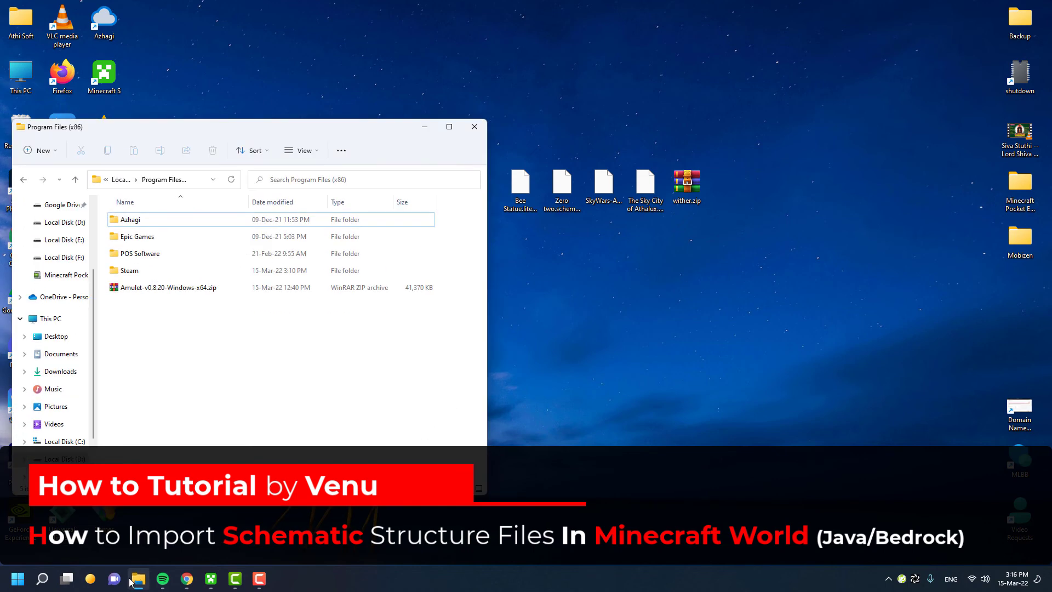
click(168, 287)
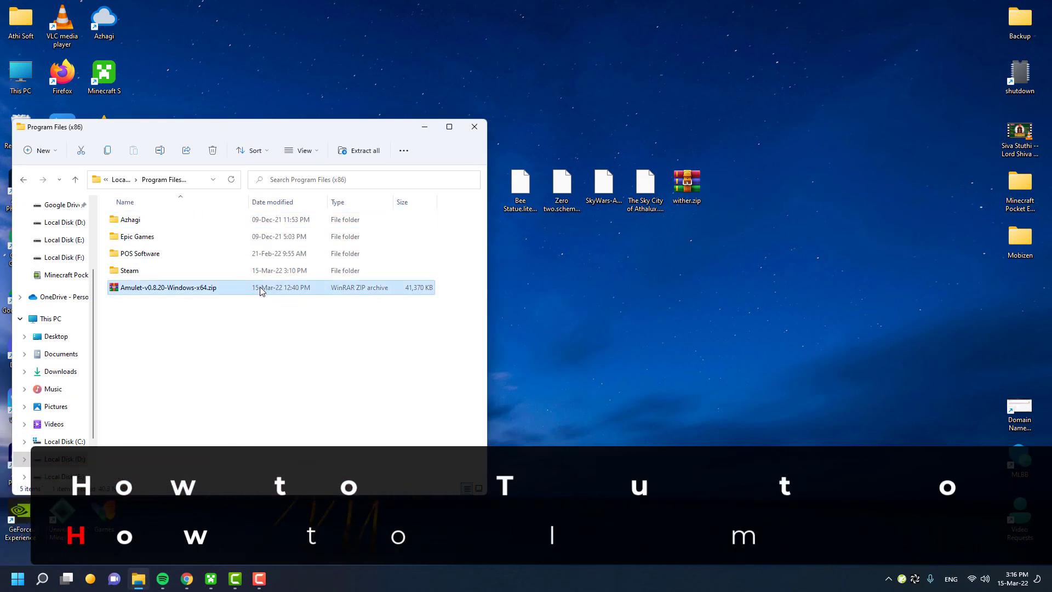
right_click(168, 287)
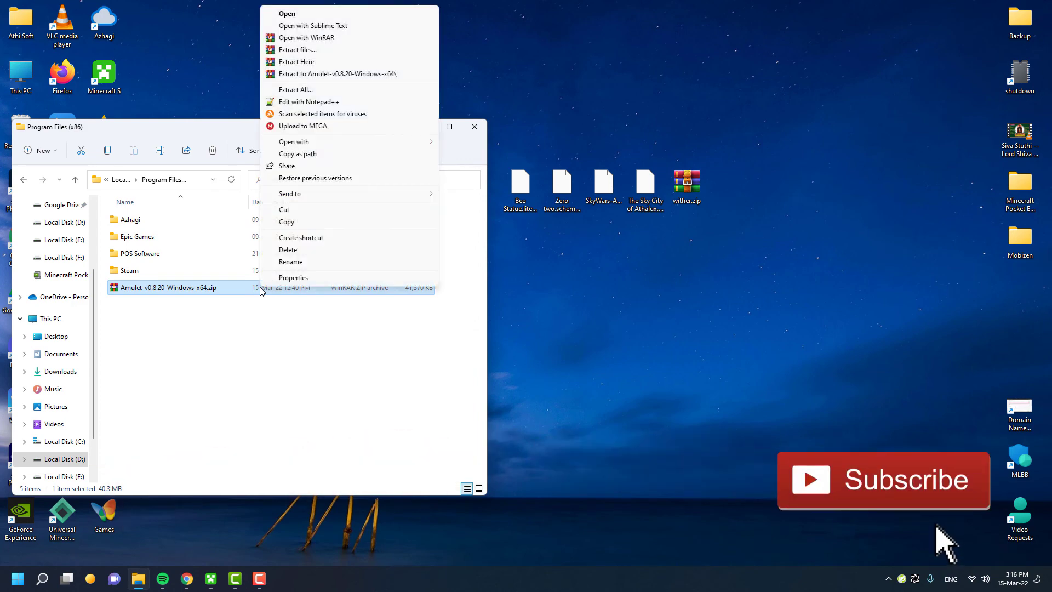
click(295, 62)
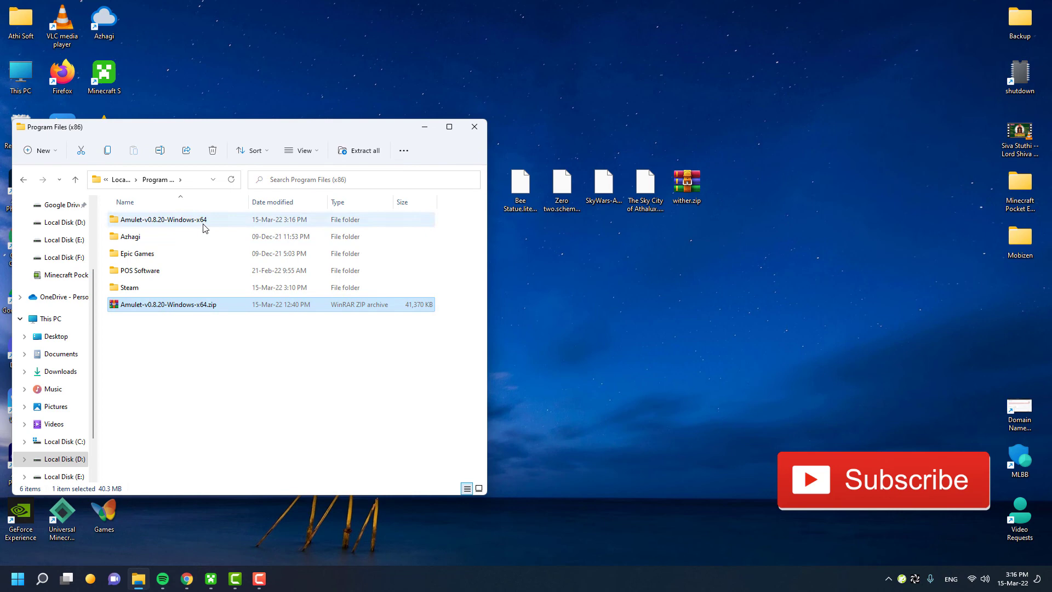
Navigate into the extracted Amulet folder and its inner Amulet subfolder to reach the application file
double_click(163, 219)
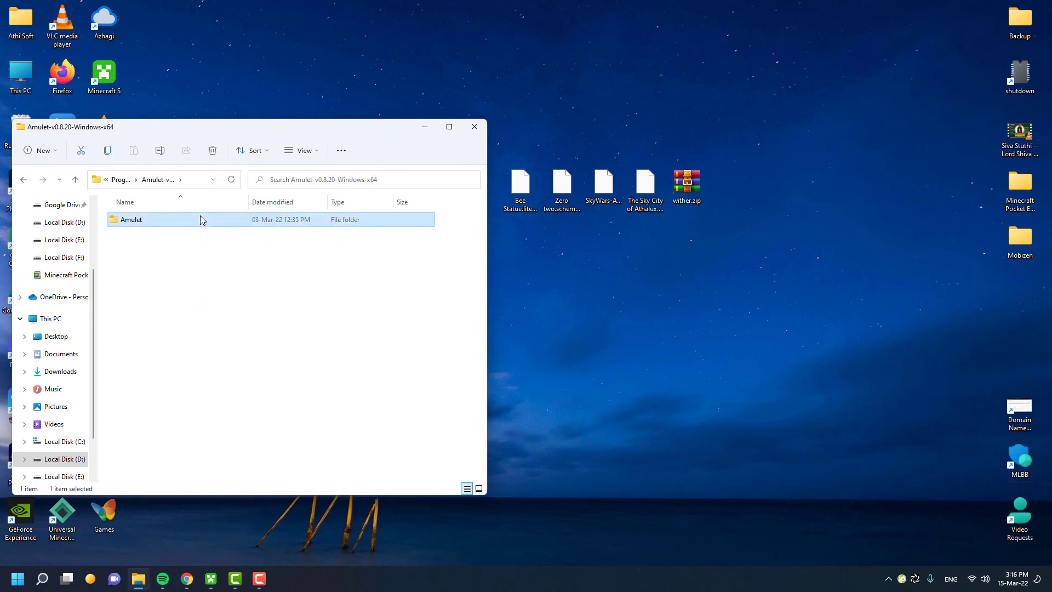
double_click(130, 219)
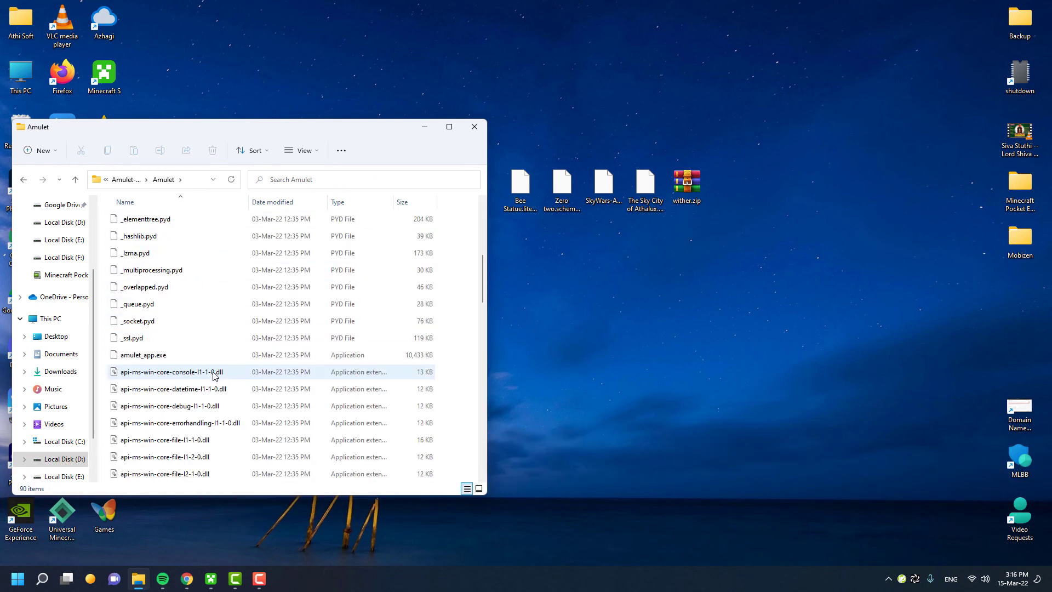
right_click(141, 354)
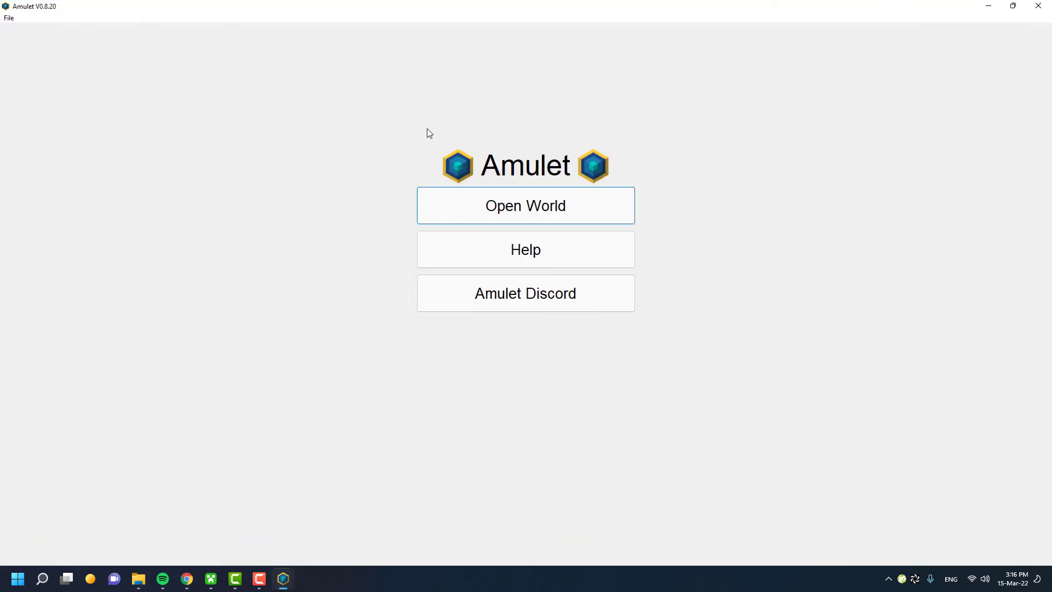
mouse_move(432, 30)
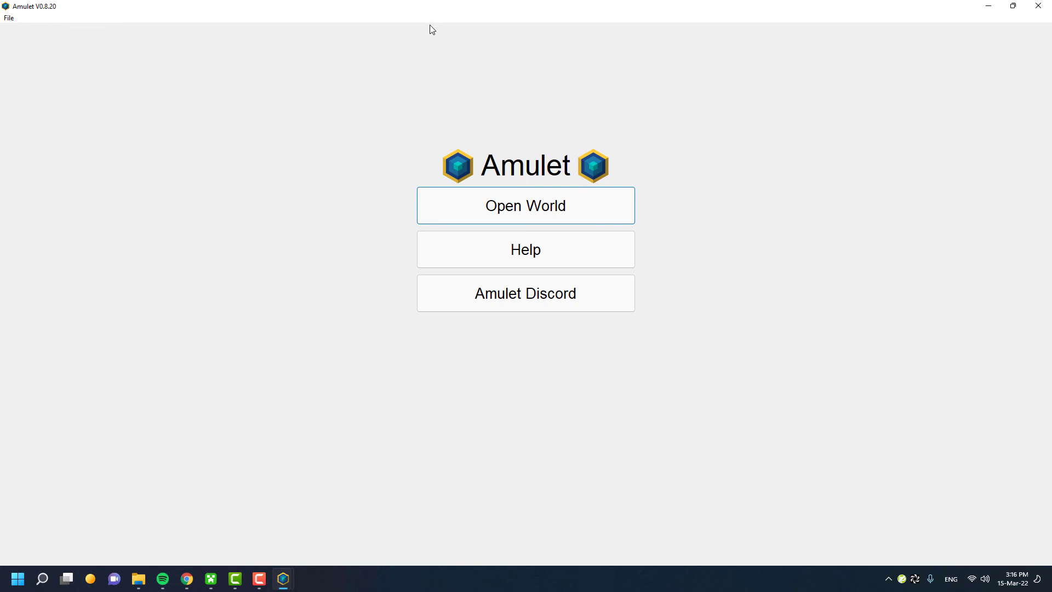
mouse_move(442, 81)
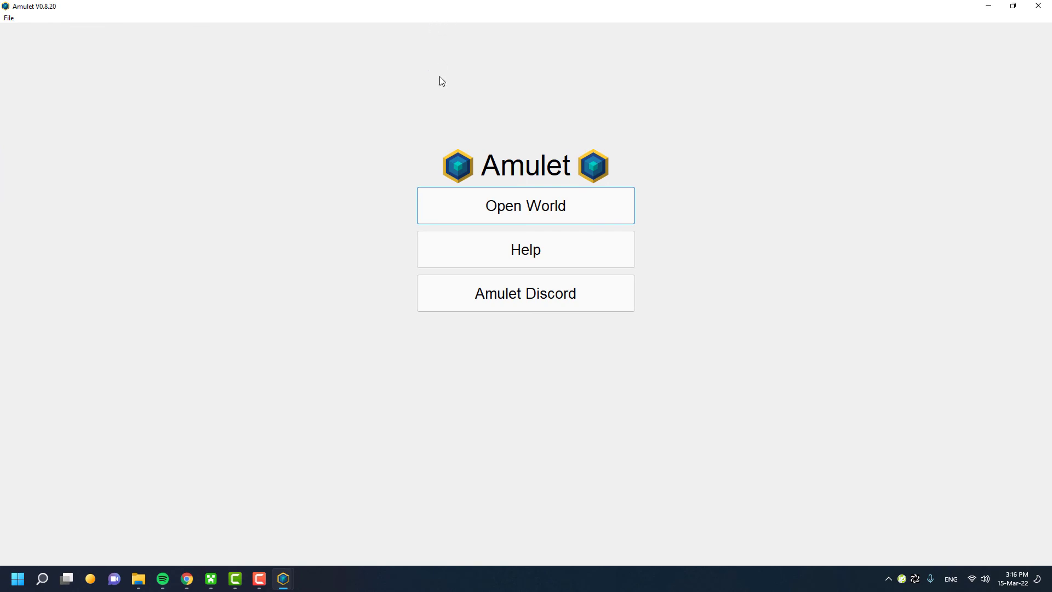
mouse_move(359, 279)
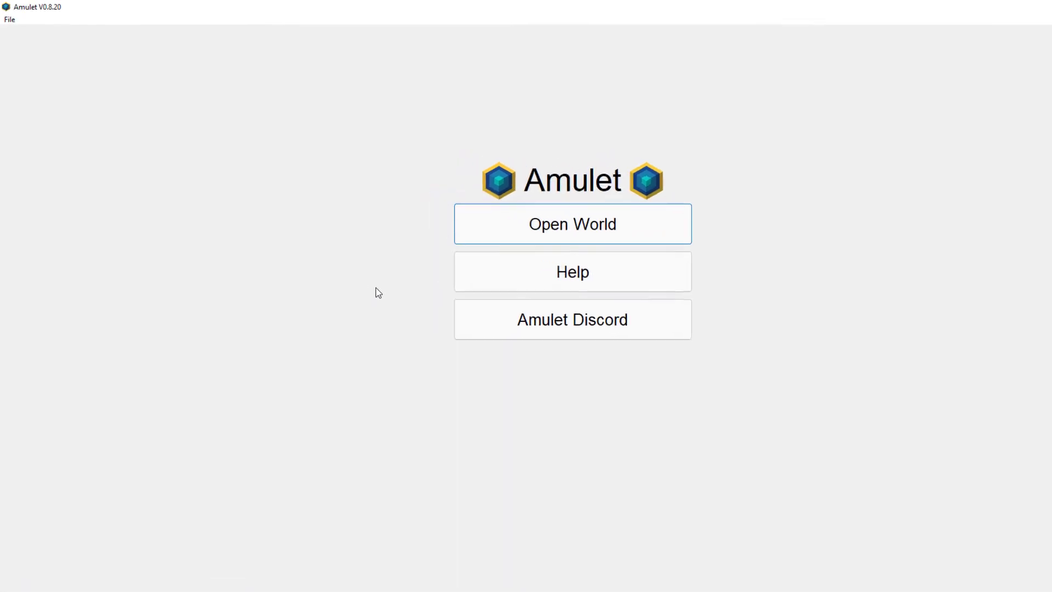
Load the Minecraft world from the World Select list via File > Open World
click(10, 21)
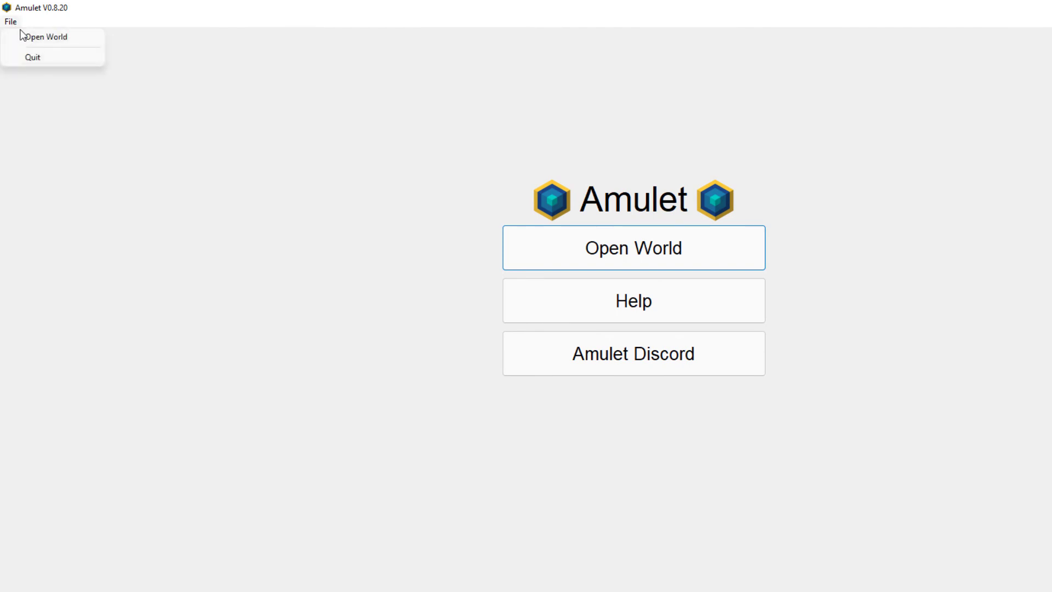
click(46, 36)
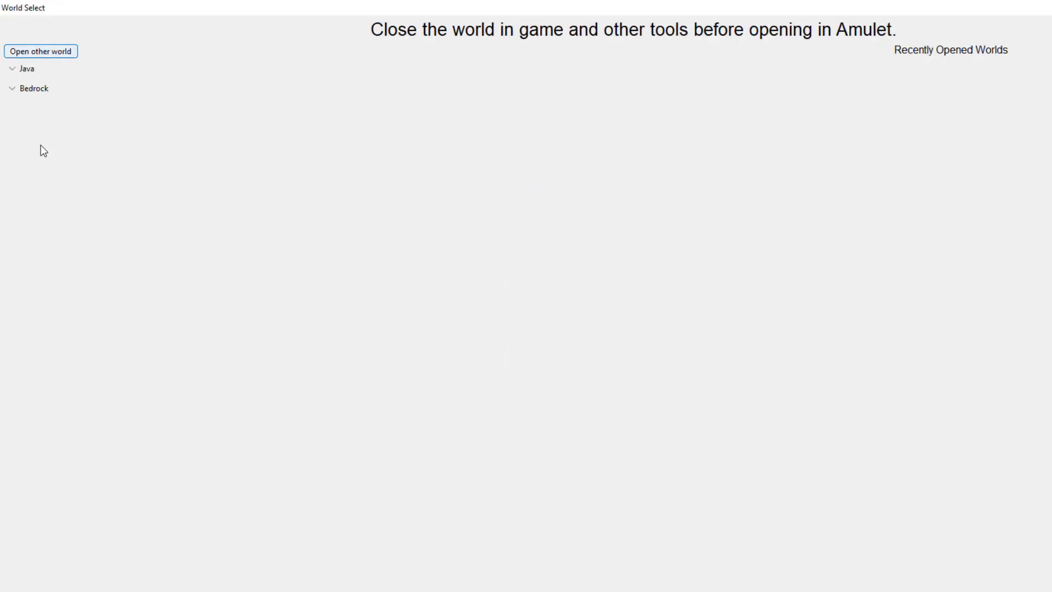
click(33, 88)
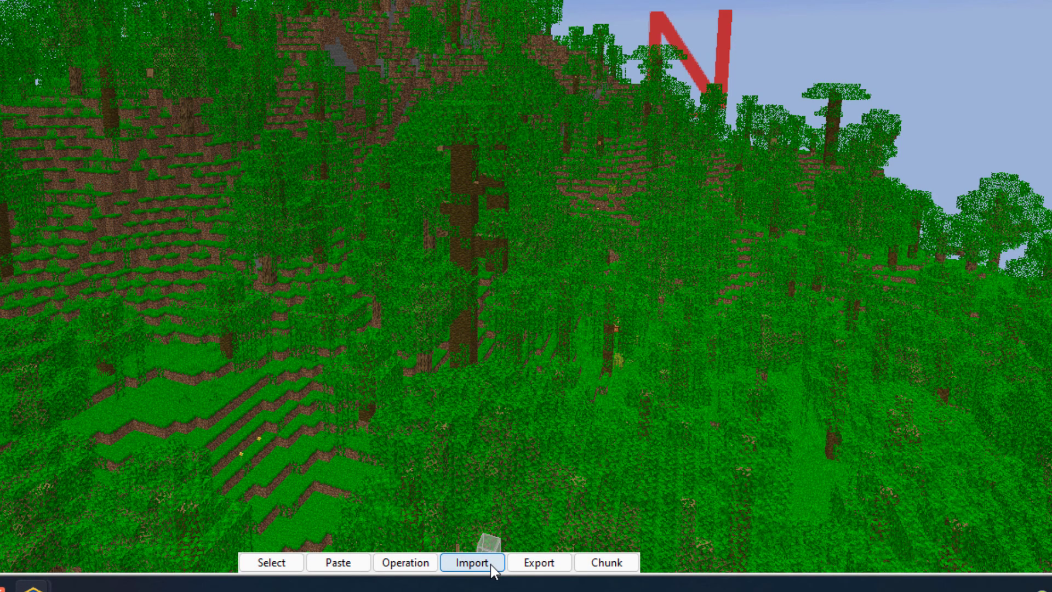
Import the mermaid schematic file and confirm its placement with air, water and lava pasted
click(472, 562)
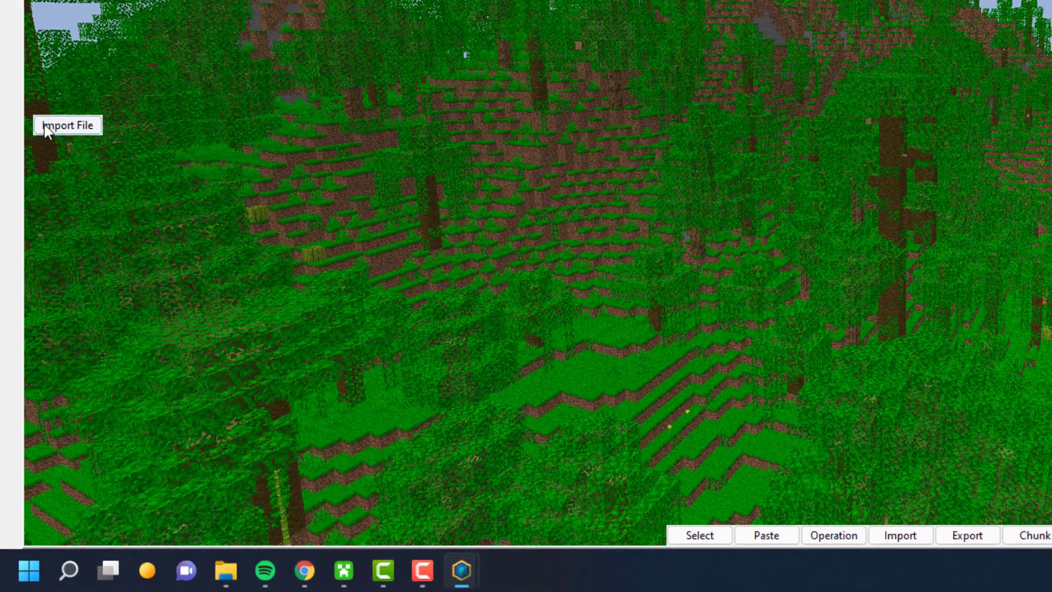
click(67, 125)
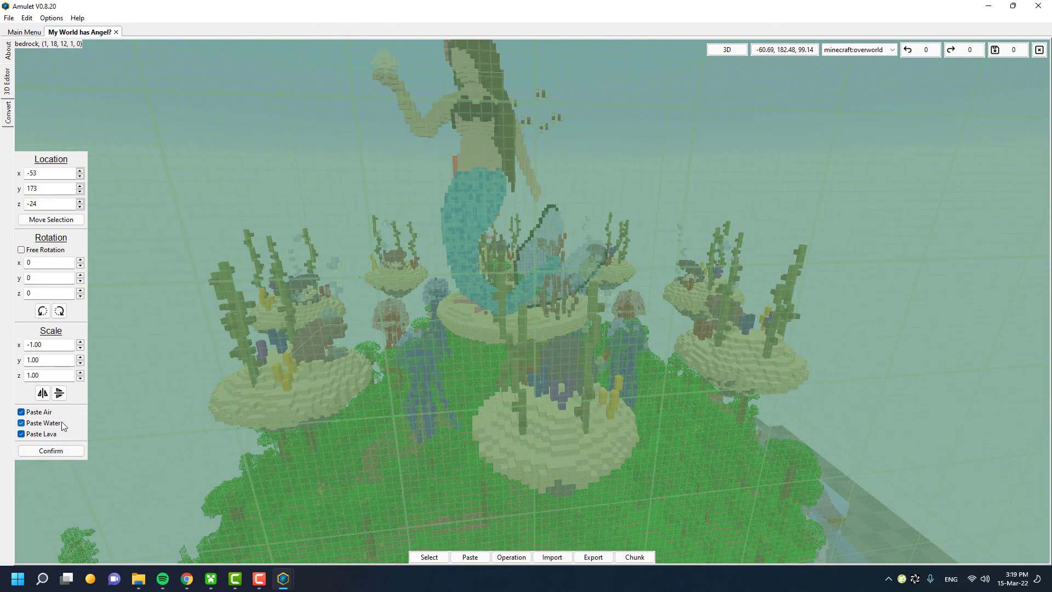
click(50, 450)
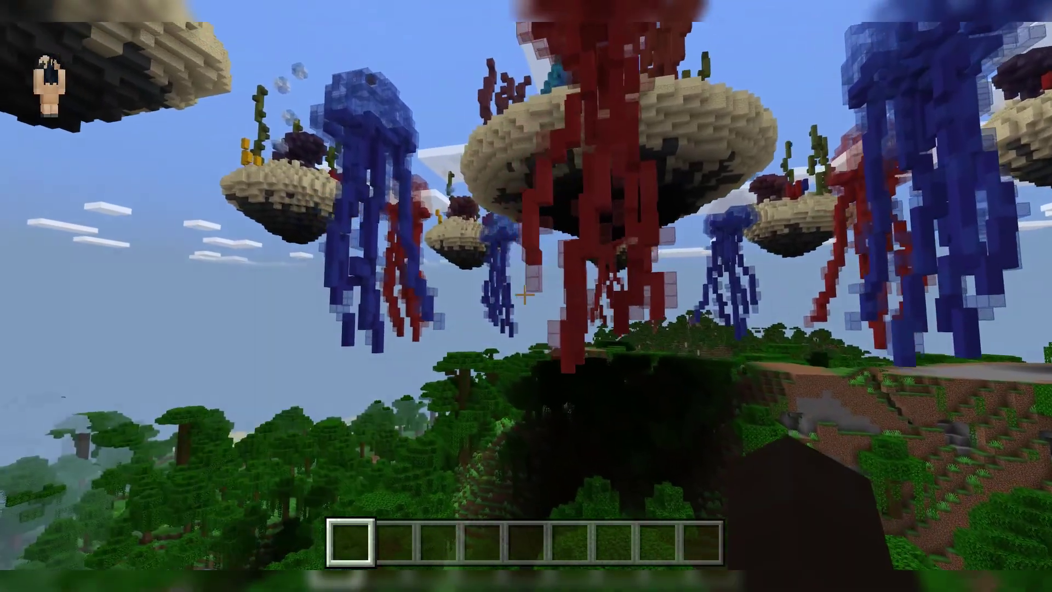
mouse_move(526, 296)
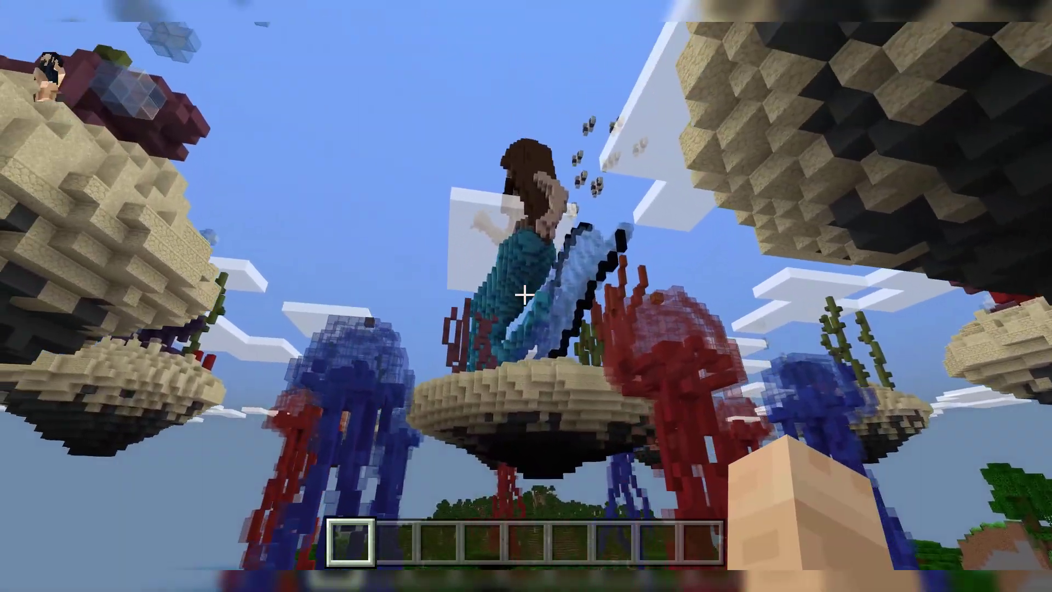
mouse_move(526, 295)
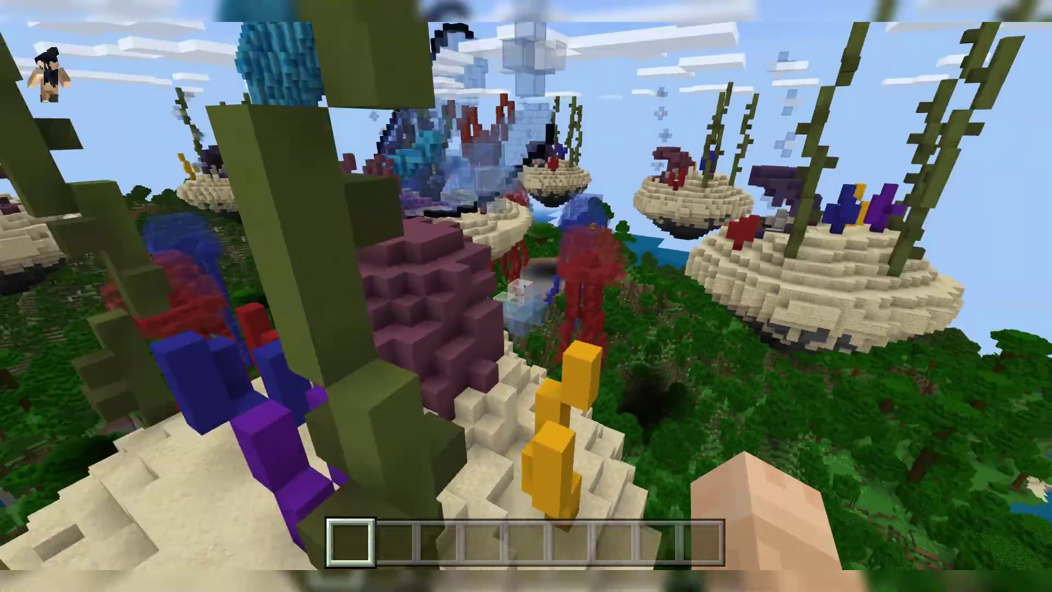
mouse_move(525, 296)
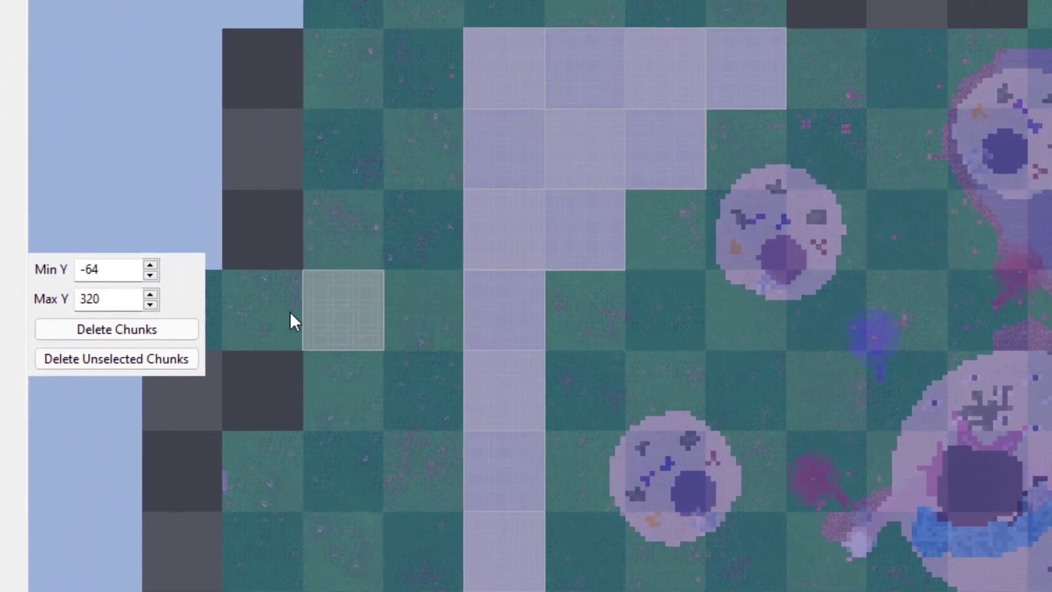
Delete the selected chunks, confirming an undoable deletion, and select the chunk right of the build
click(115, 330)
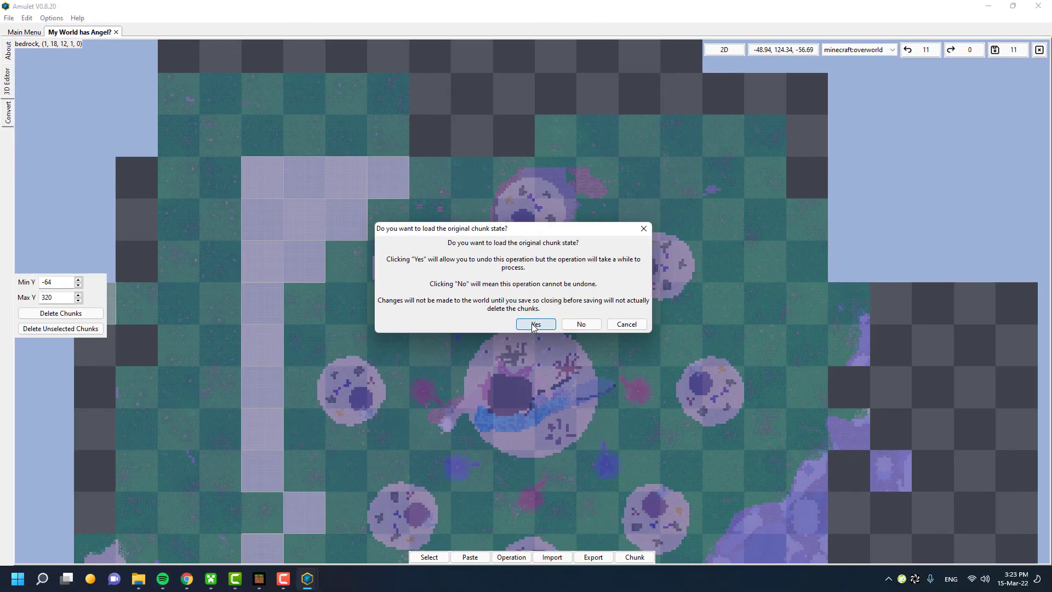
click(533, 324)
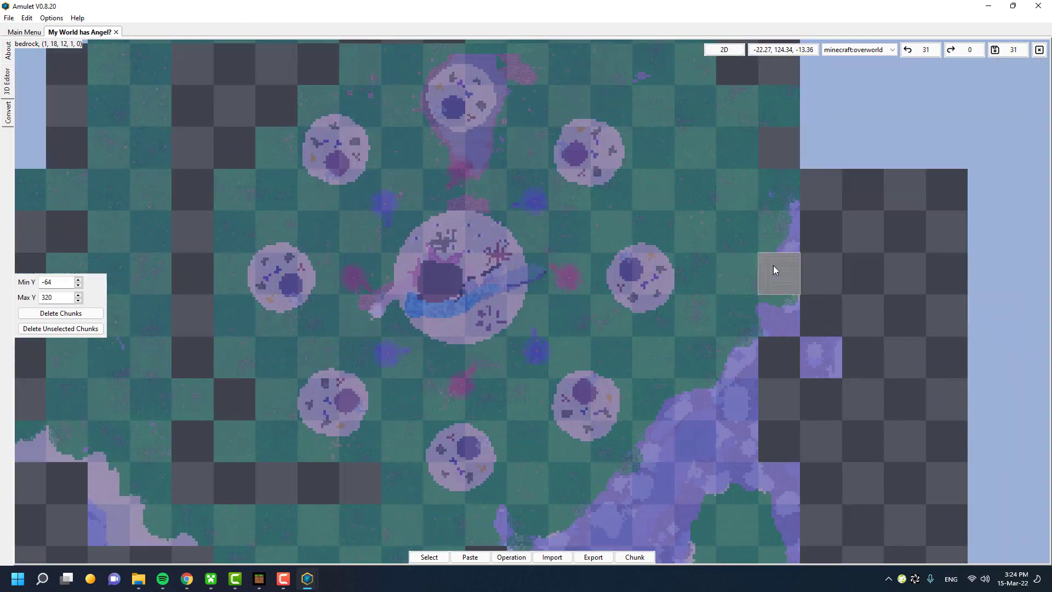
click(995, 49)
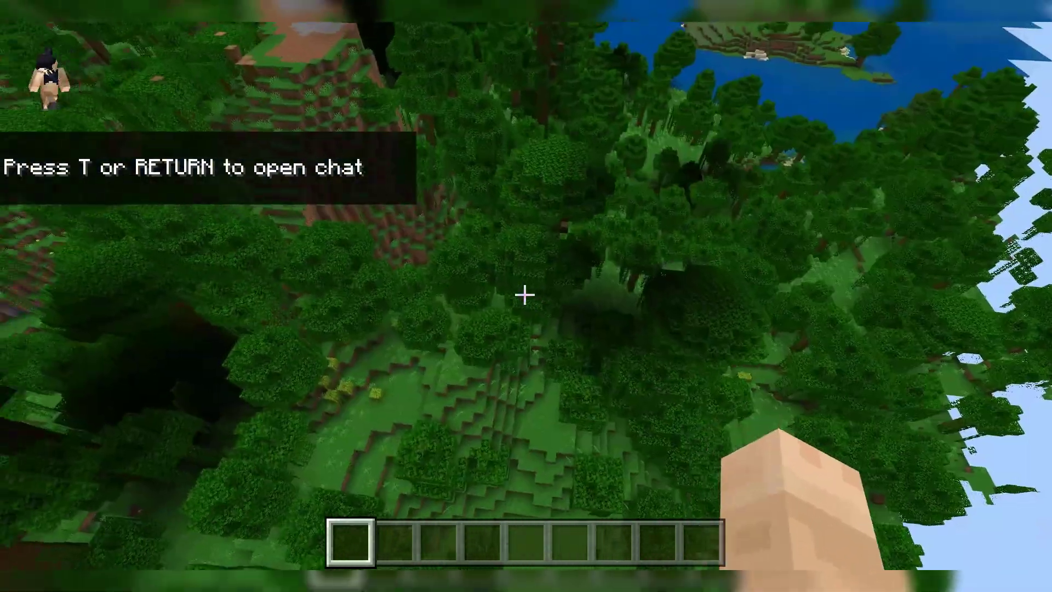
mouse_move(526, 295)
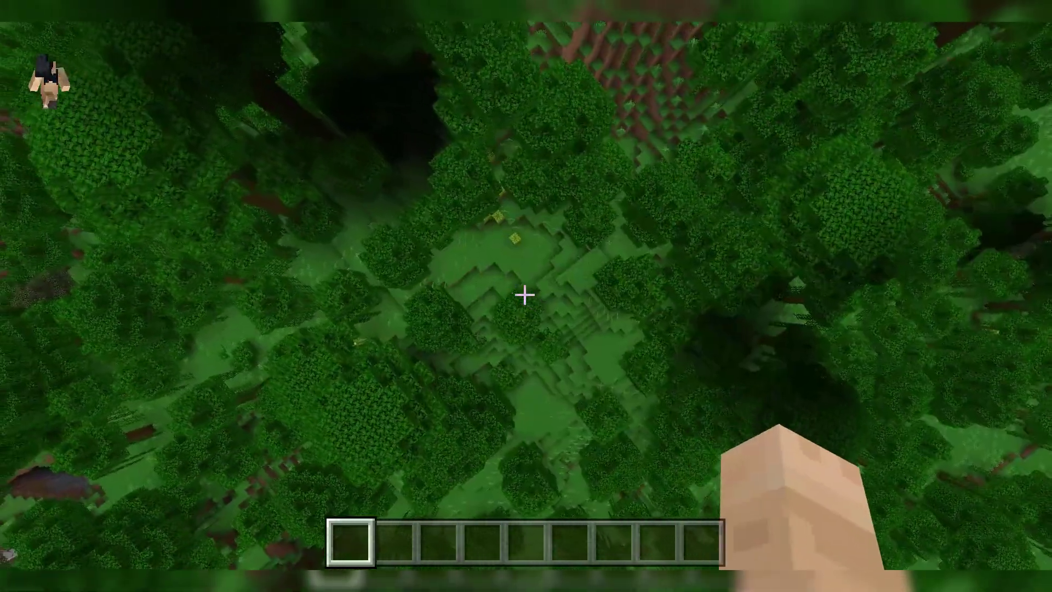
mouse_move(525, 294)
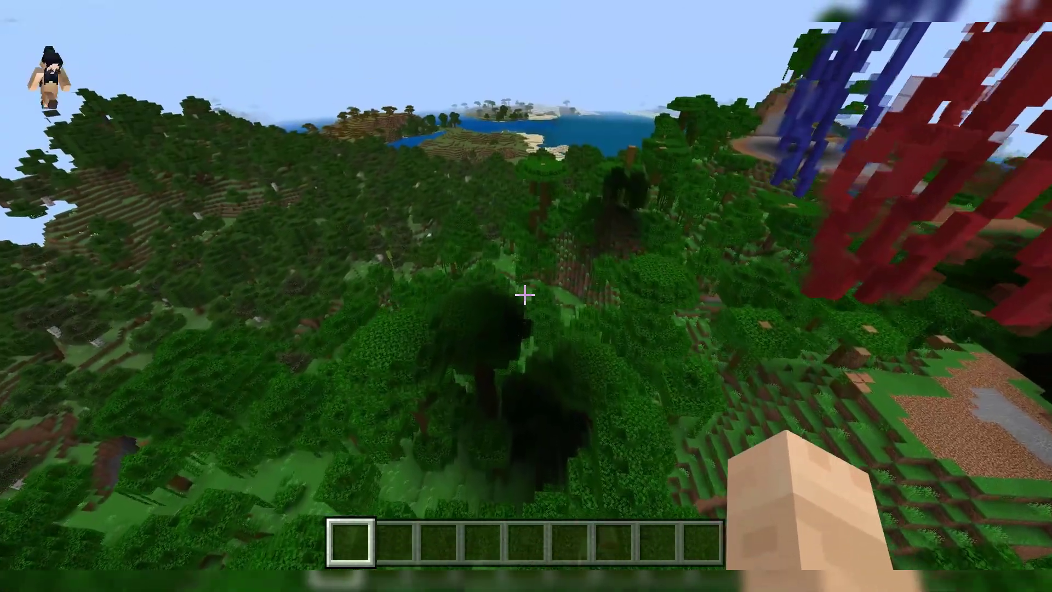
mouse_move(526, 293)
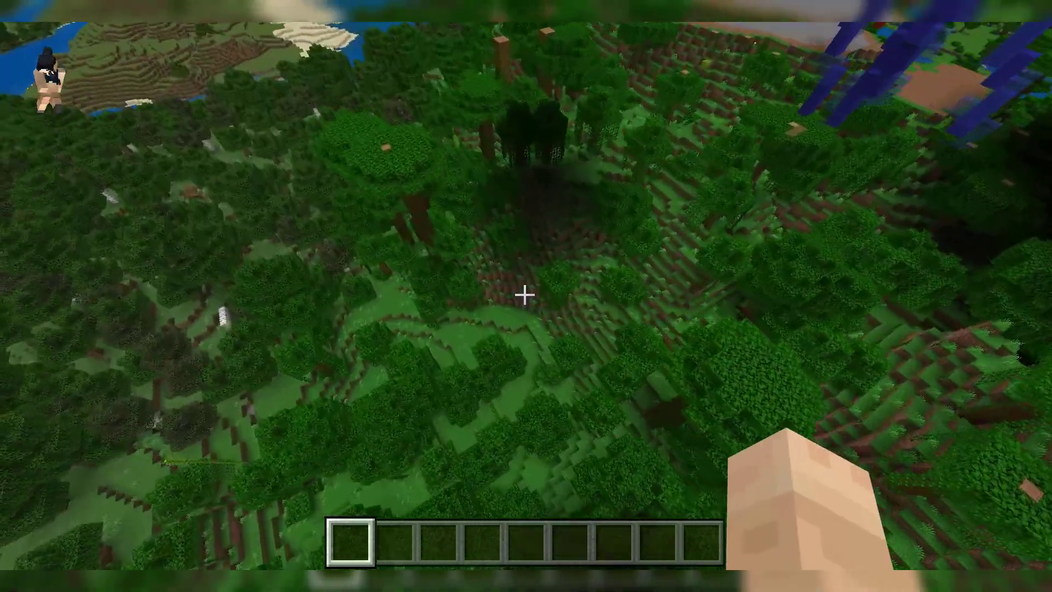